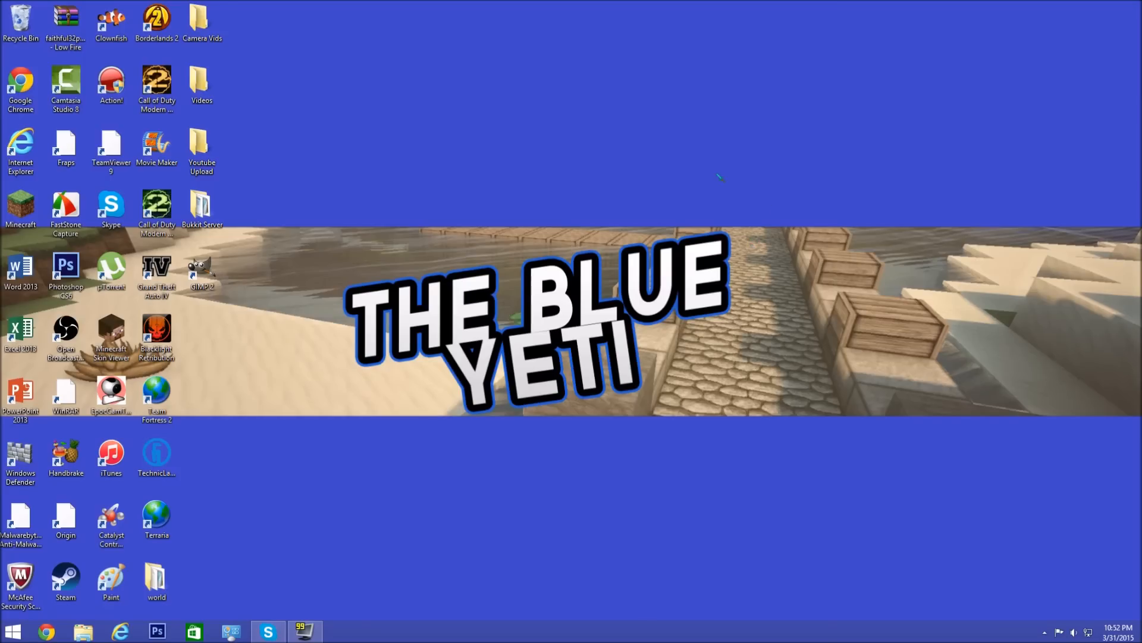
pyautogui.moveTo(766, 176)
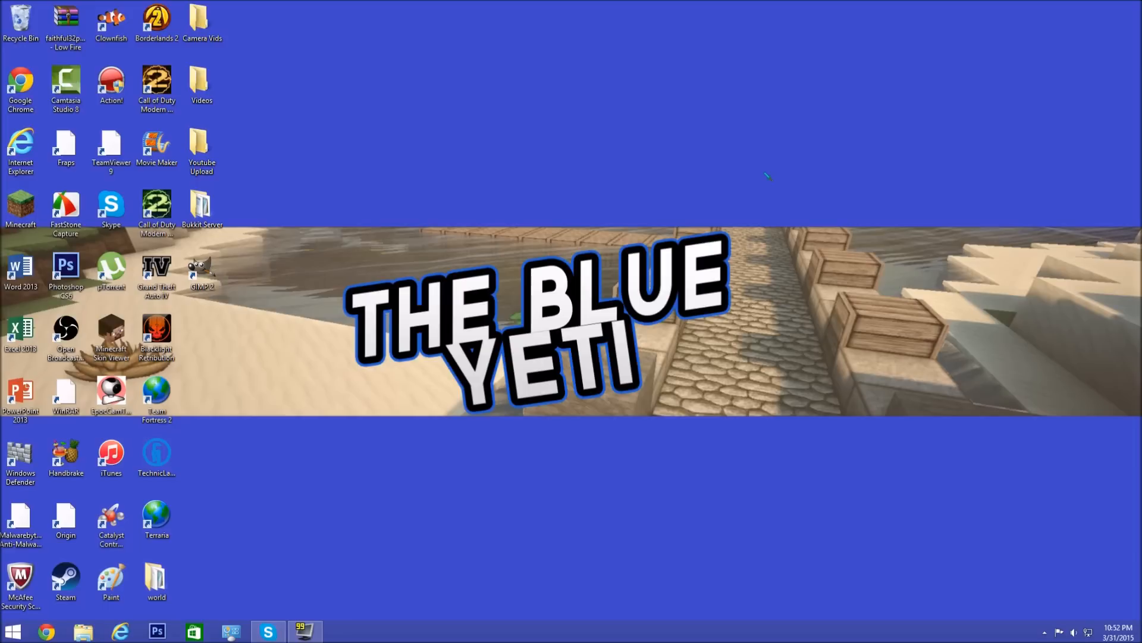
pyautogui.moveTo(747, 197)
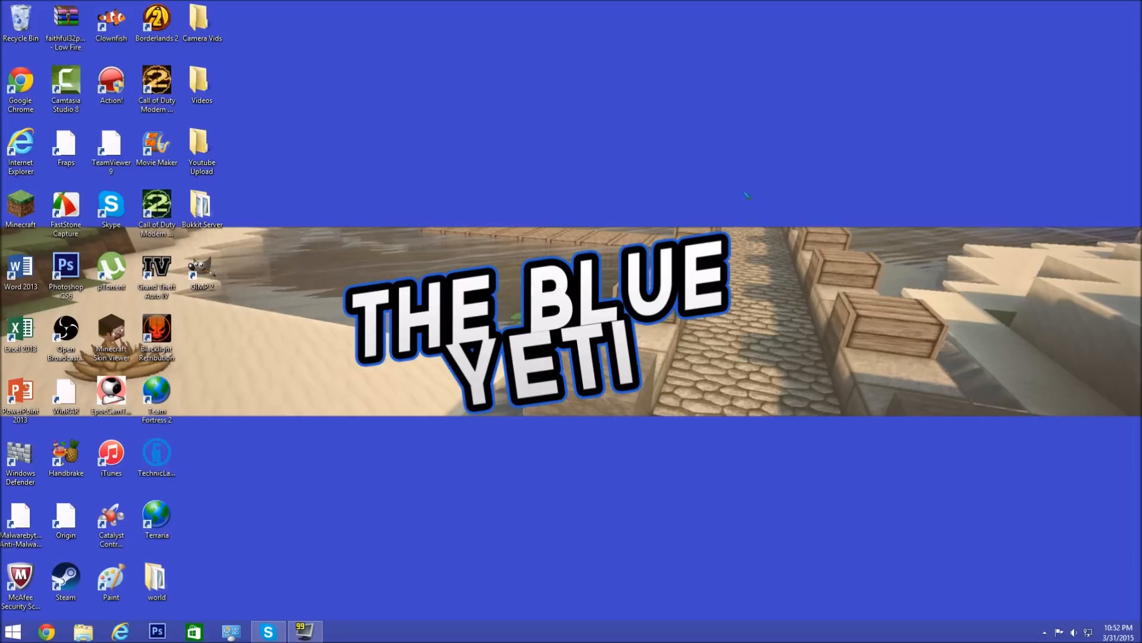
# Step: Visit files.minecraftforge.net, switch to the 1.7.10 downloads, then return to the 1.8 downloads
pyautogui.click(45, 631)
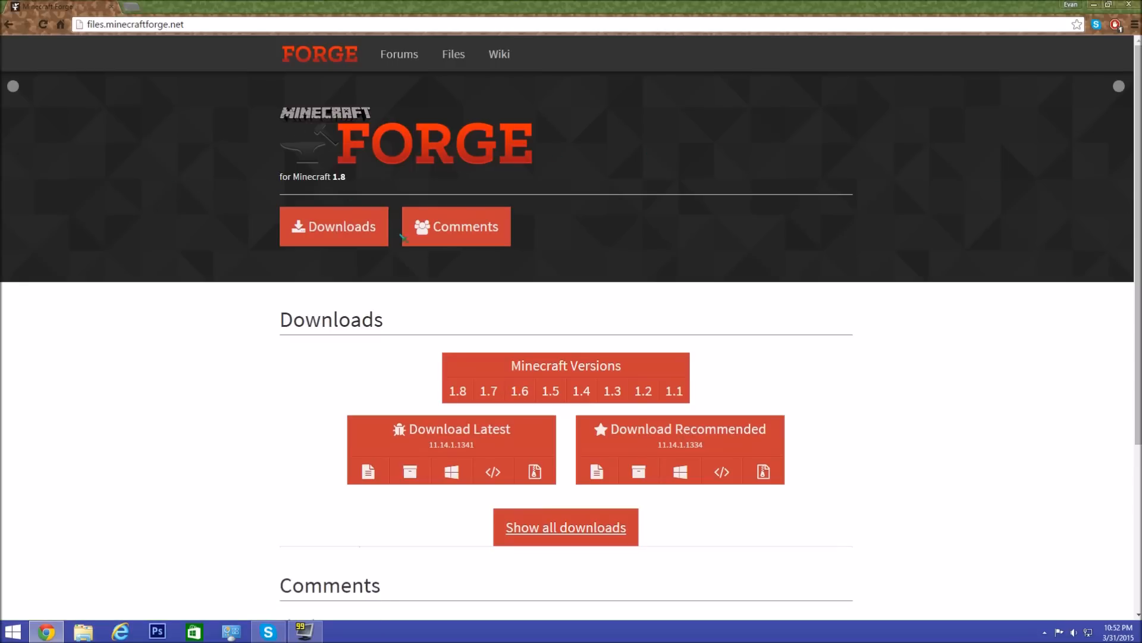
pyautogui.moveTo(436, 278)
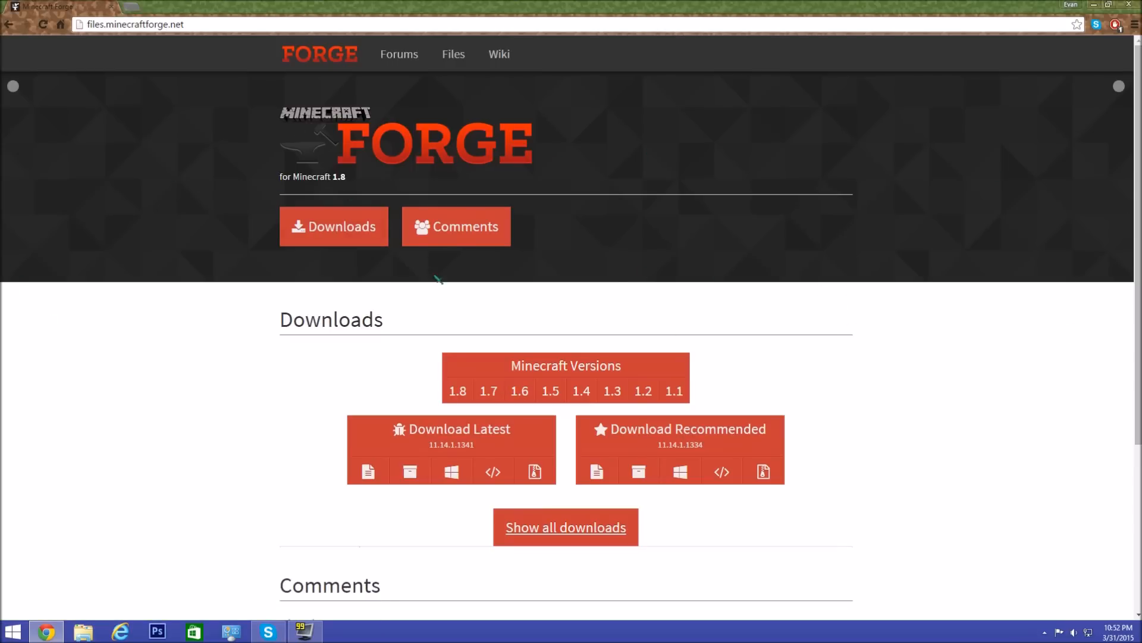
pyautogui.moveTo(171, 264)
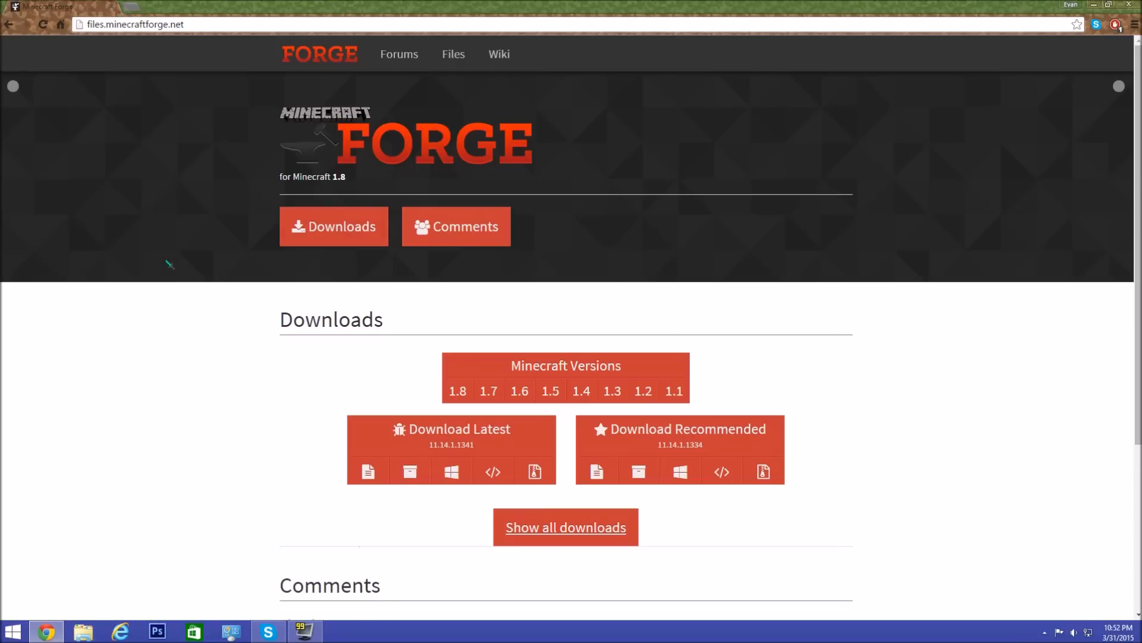
pyautogui.click(582, 391)
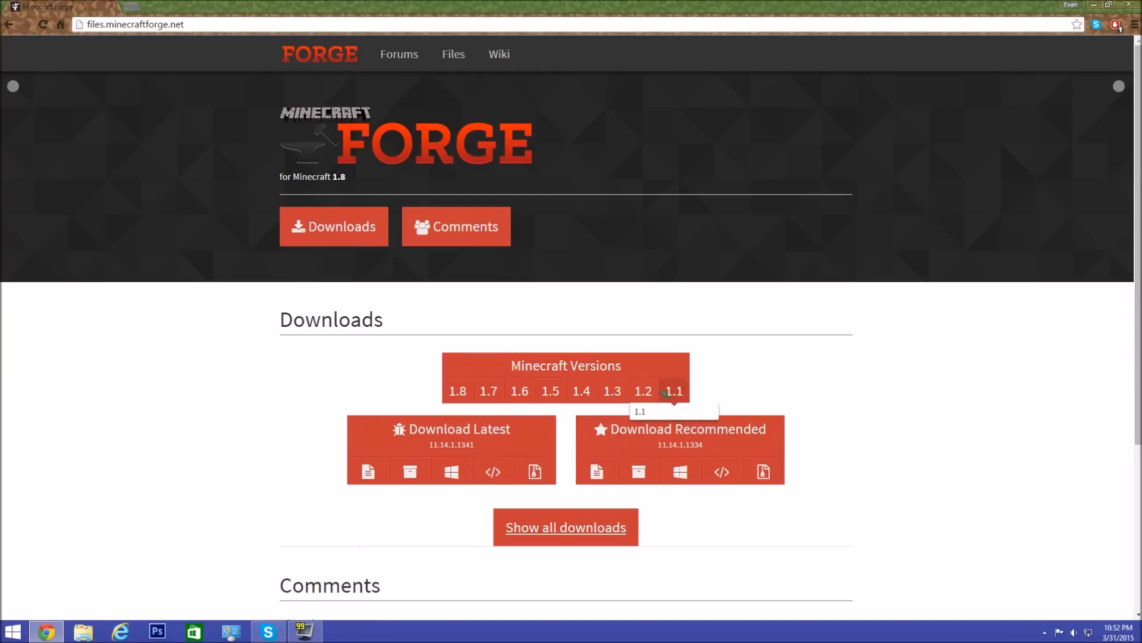
pyautogui.moveTo(456, 390)
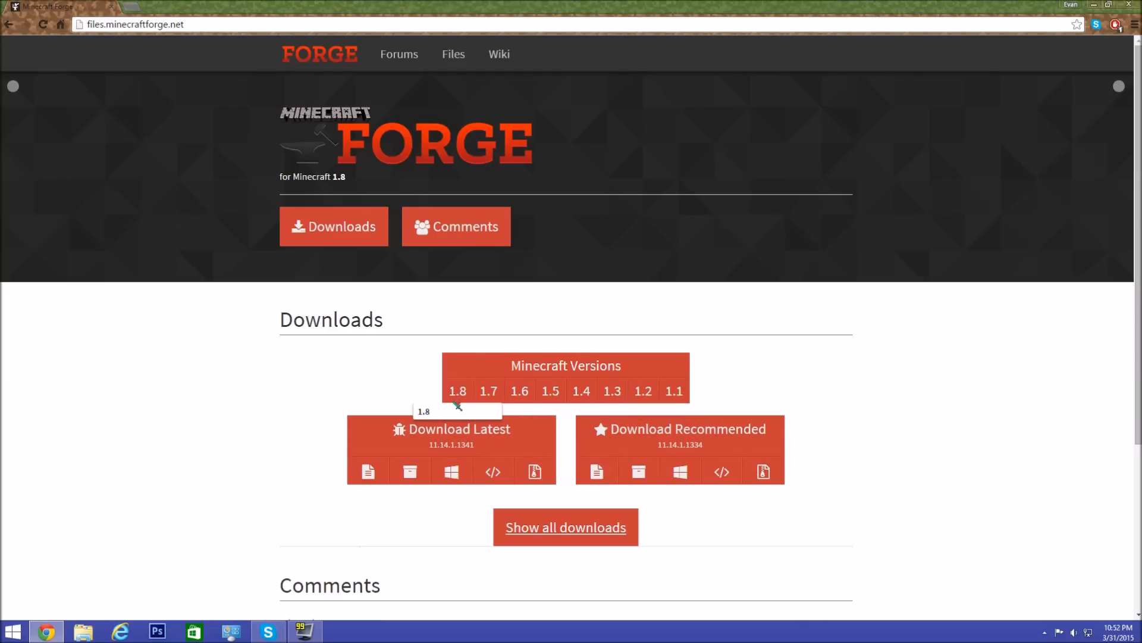
pyautogui.moveTo(505, 404)
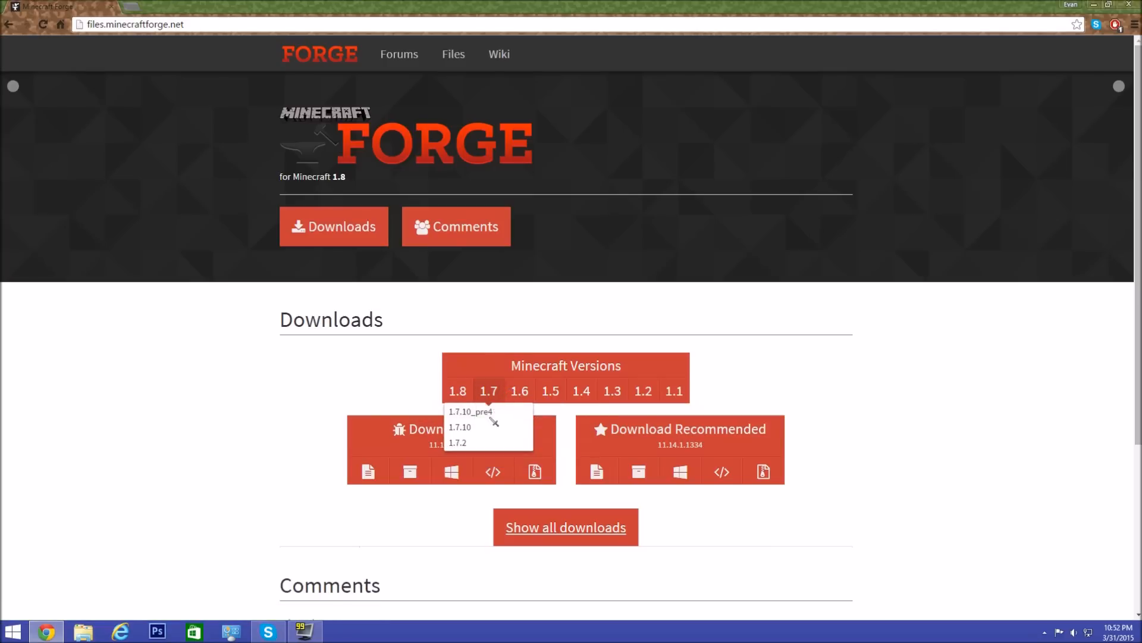
pyautogui.click(459, 427)
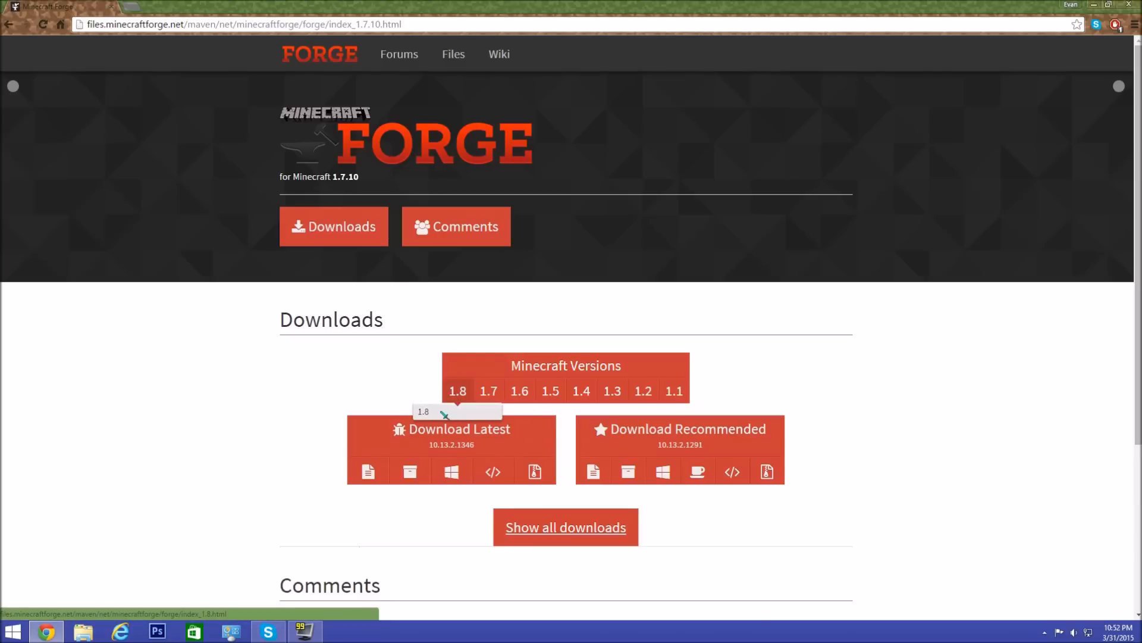
pyautogui.click(457, 391)
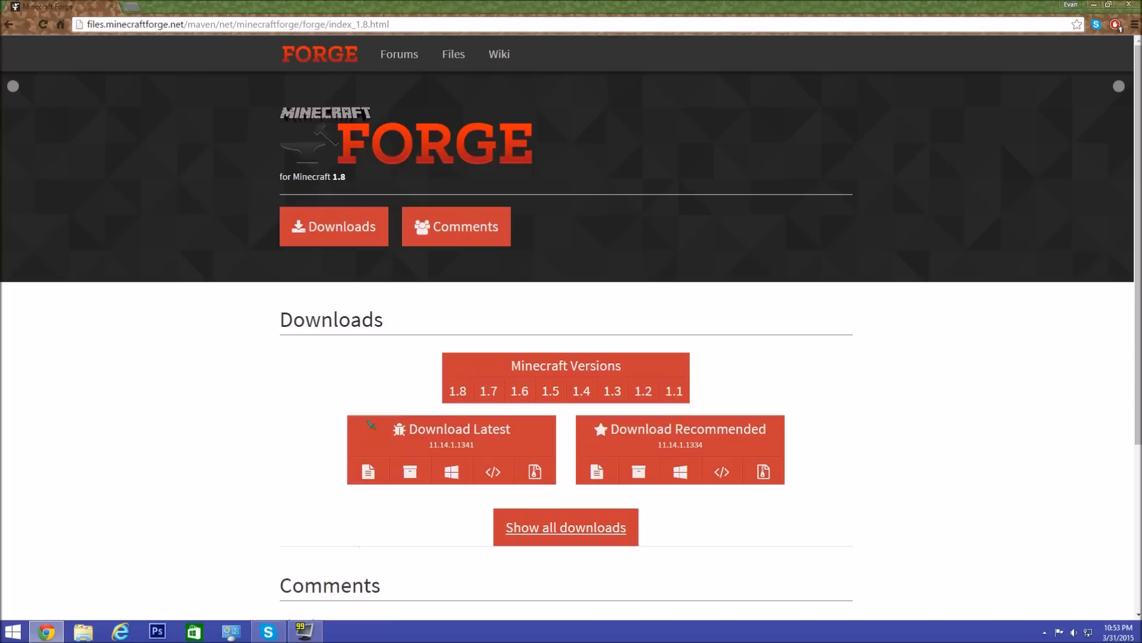
pyautogui.moveTo(638, 471)
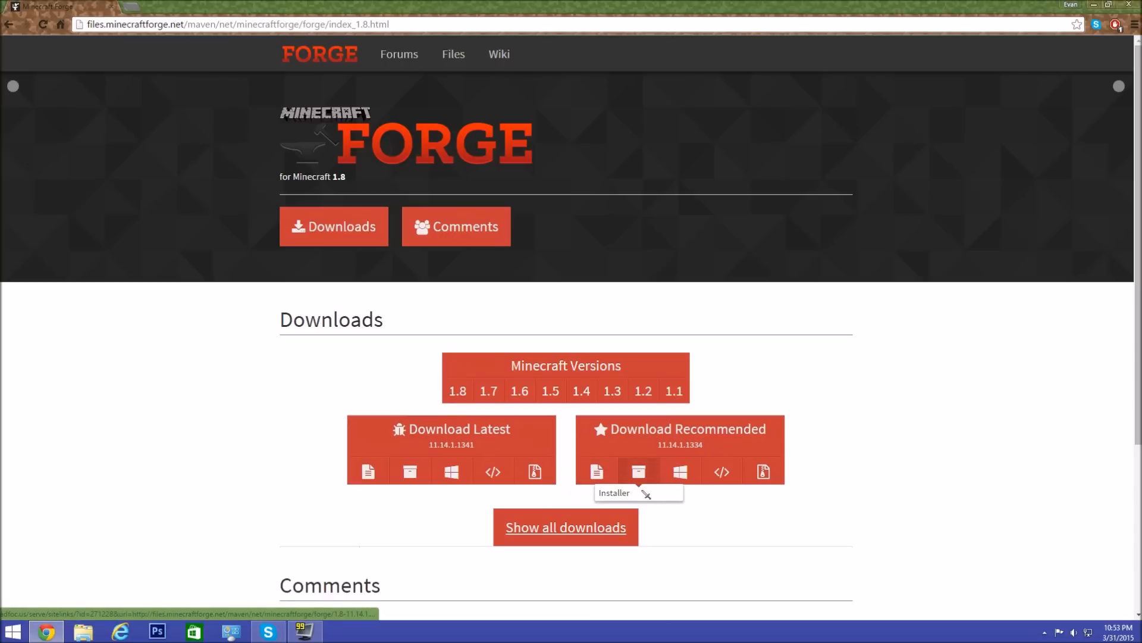
# Step: Download the recommended Forge 11.14.1.1334 installer and run the jar
pyautogui.click(638, 471)
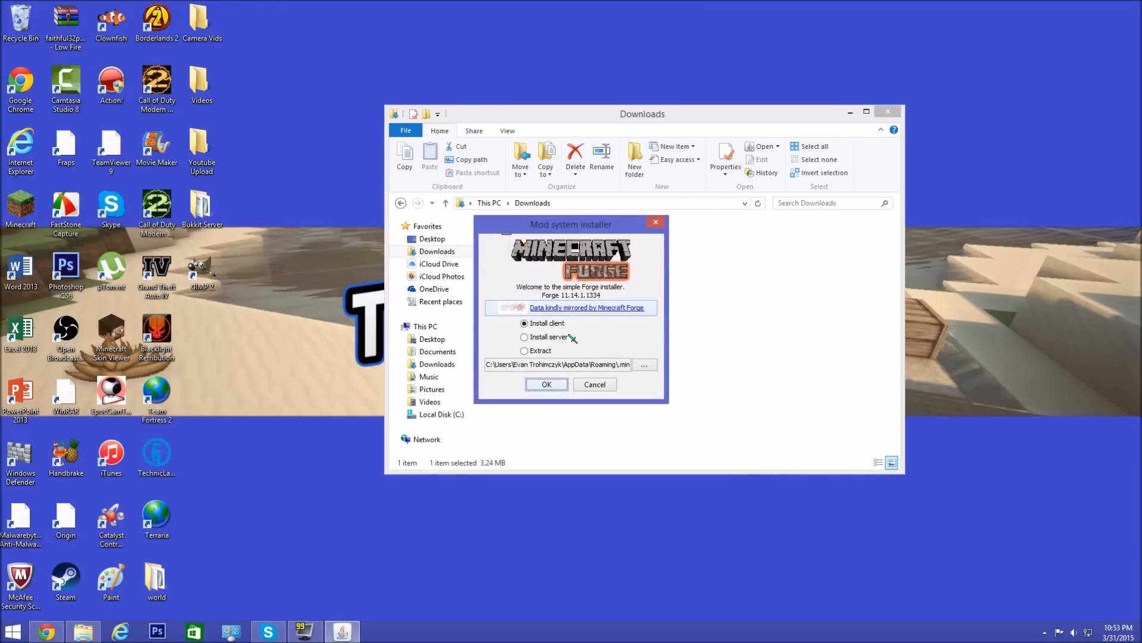
# Step: Attempt the client install and dismiss the error requiring Minecraft 1.8 to run first
pyautogui.click(547, 385)
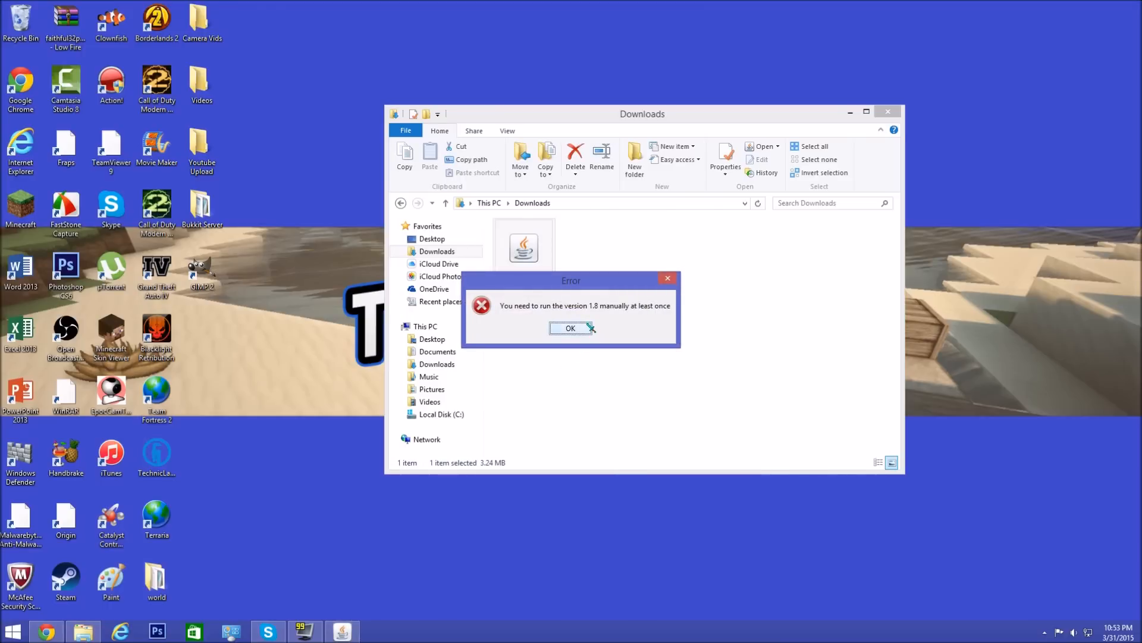
pyautogui.click(570, 329)
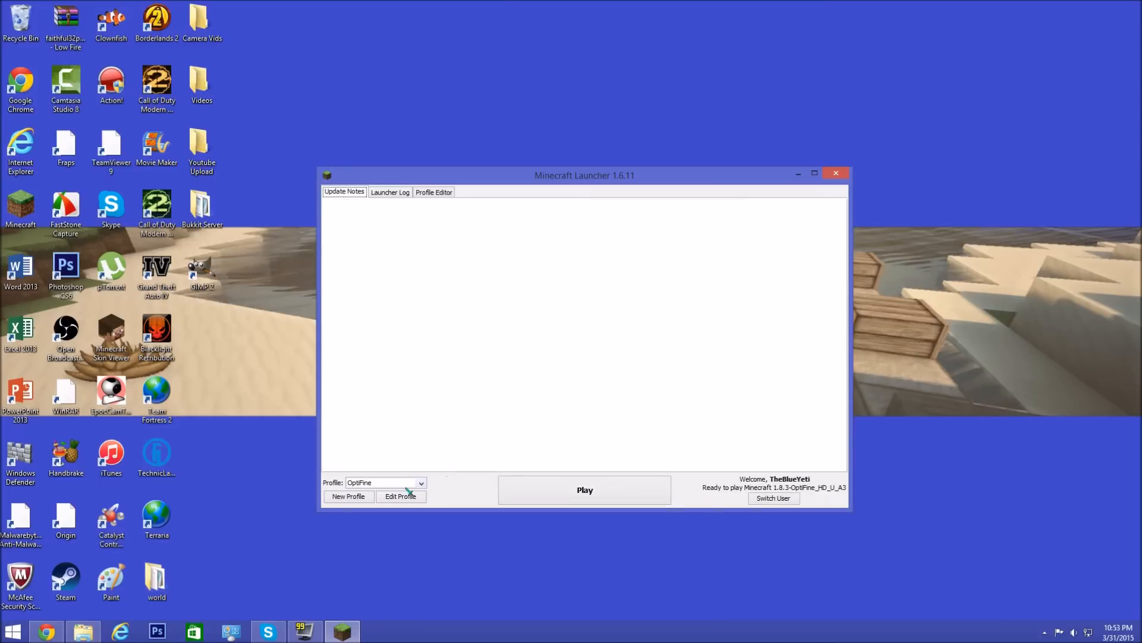
# Step: Pass through the Minecraft Launcher and reopen the Forge 11.14.1.1334 installer
pyautogui.click(583, 489)
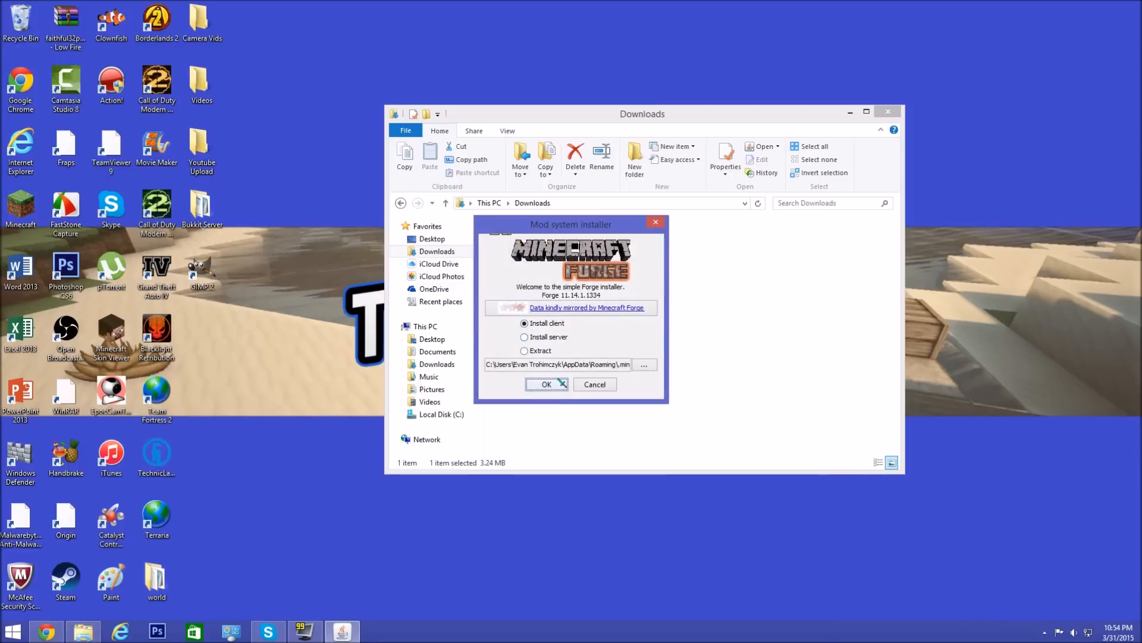
# Step: Install the Forge 11.14.1.1334 client profile with its 11 required libraries
pyautogui.click(546, 384)
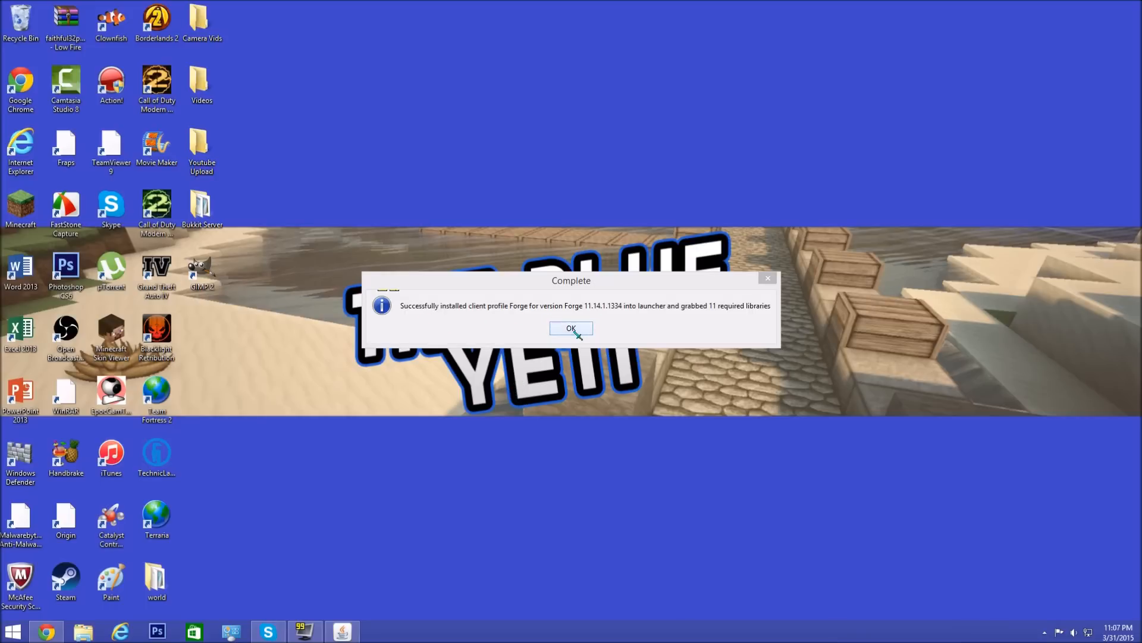
# Step: Acknowledge the successful install and bring up the launcher's profile editor for TheBlueYeti
pyautogui.click(570, 329)
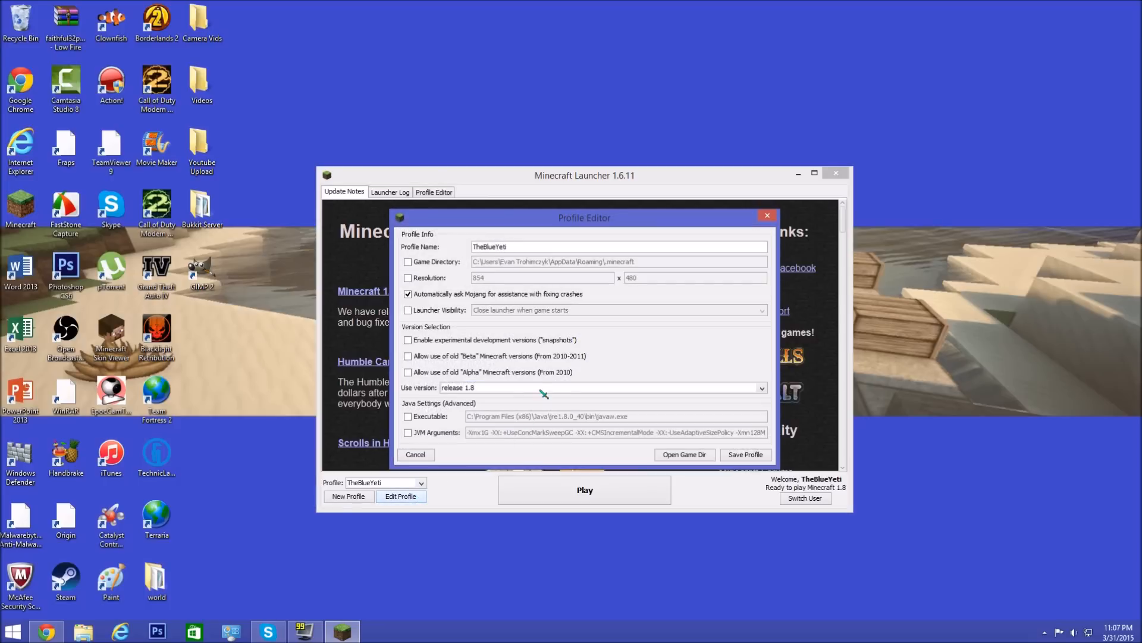
# Step: Select the Forge profile and play, starting the Minecraft 1.8-Forge11.14.1.1334 download
pyautogui.click(760, 386)
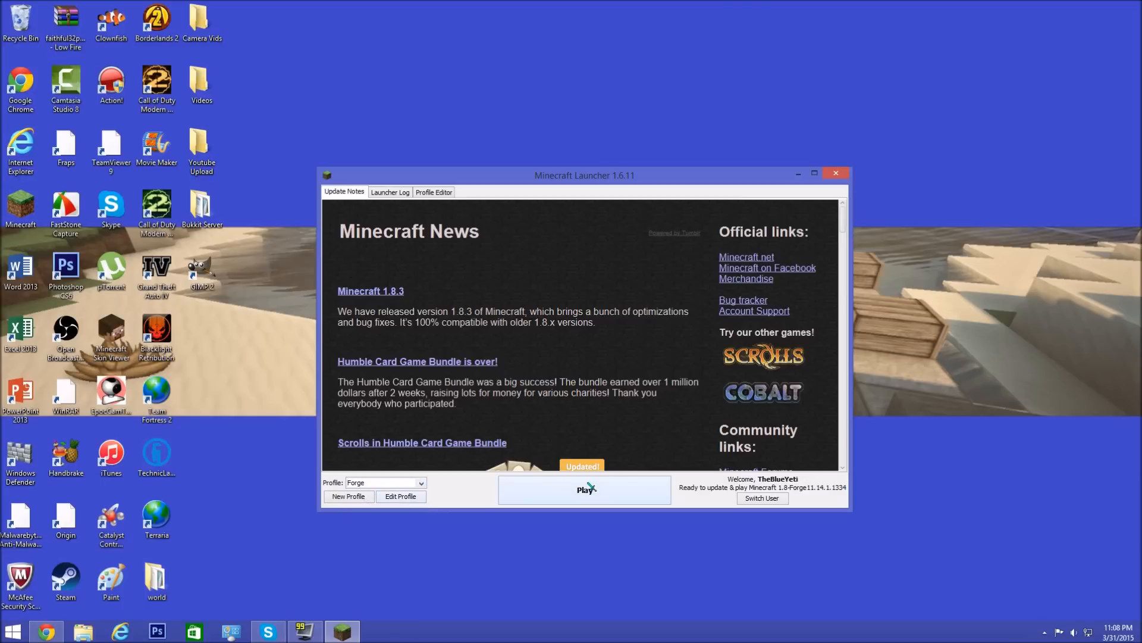
pyautogui.click(583, 490)
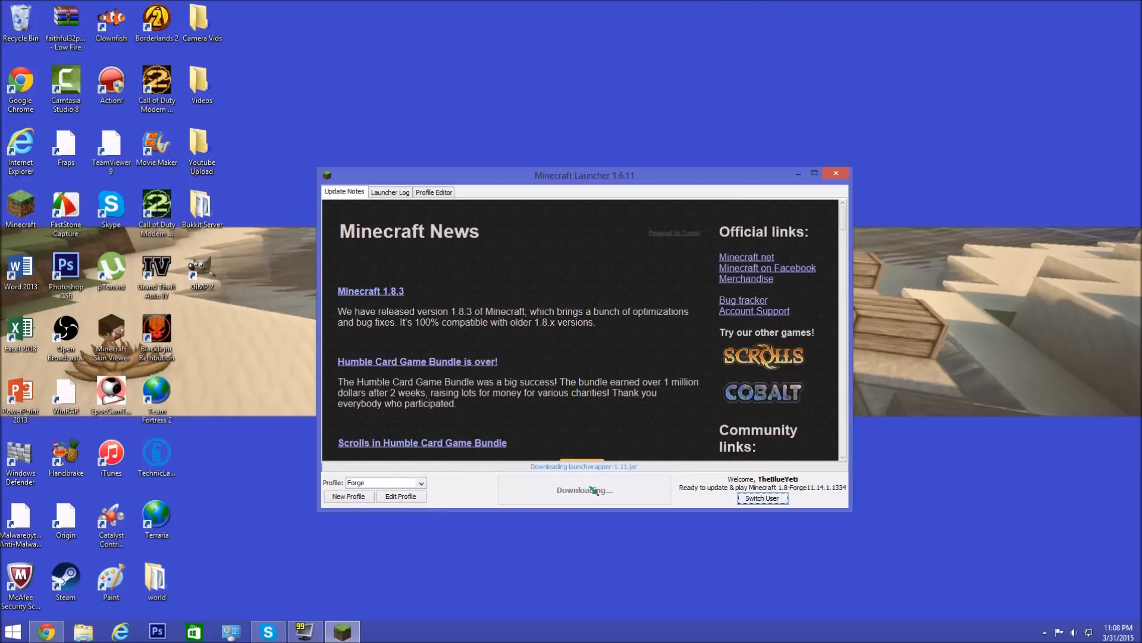